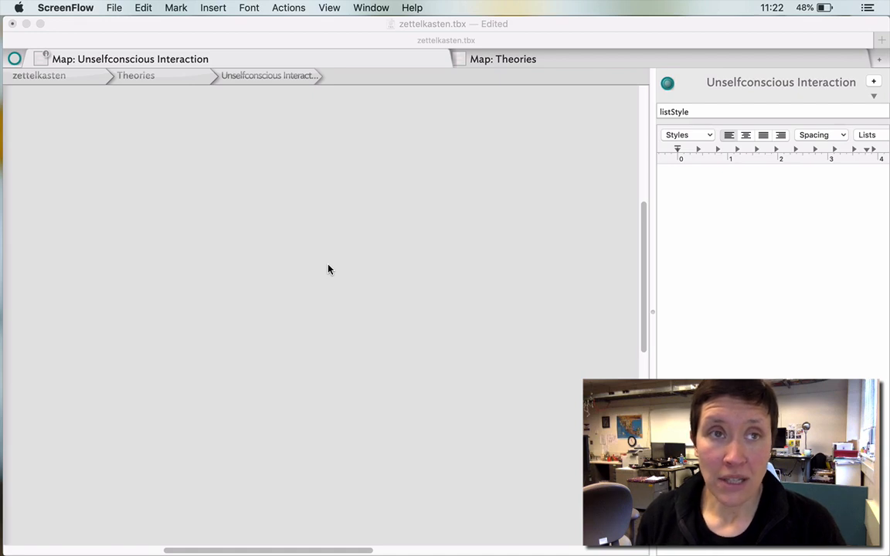
pyautogui.moveTo(119, 216)
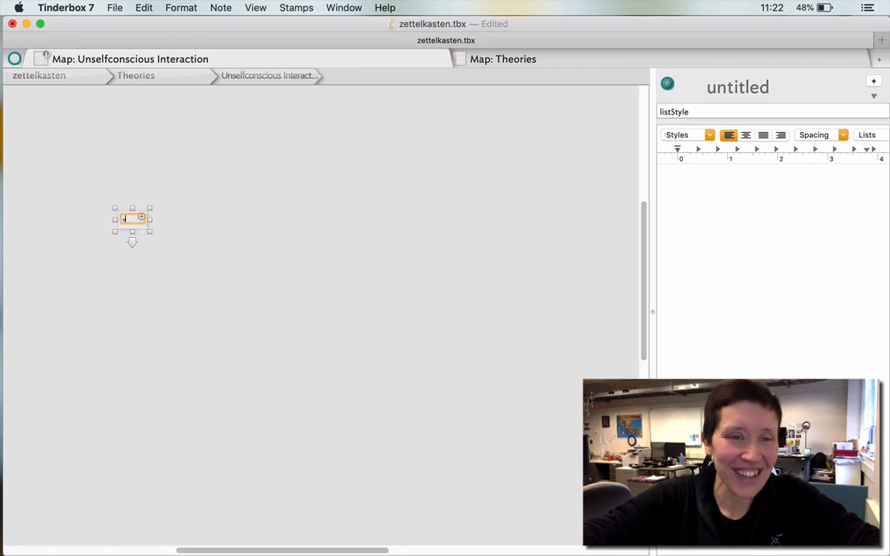
# Name the first note 'unselfconscious interaction', move it to the left edge, and add a second note
pyautogui.write('inter')
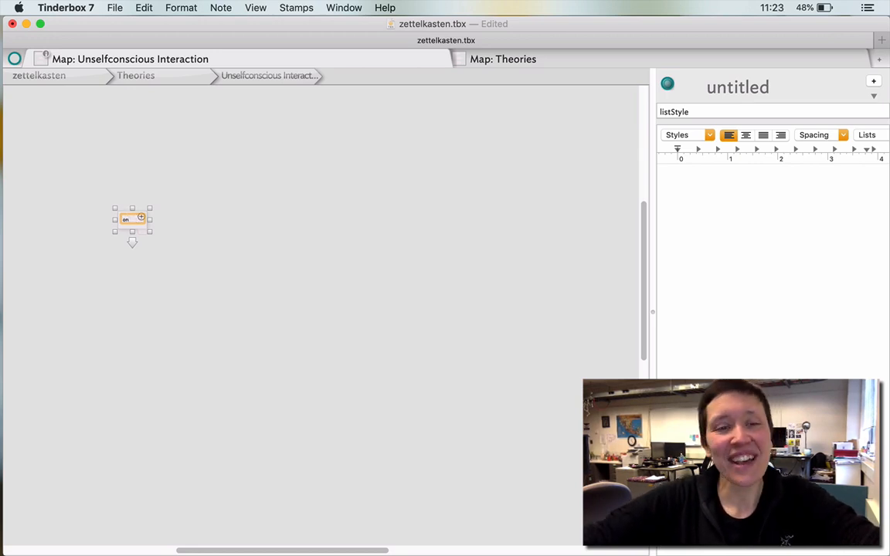
pyautogui.write('unselfconscious interaction')
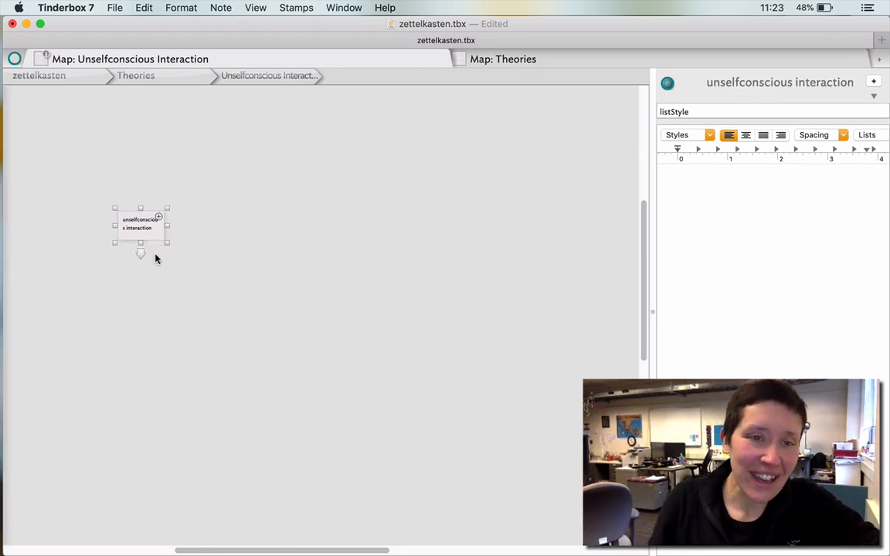
pyautogui.moveTo(141, 224); pyautogui.dragTo(123, 215)
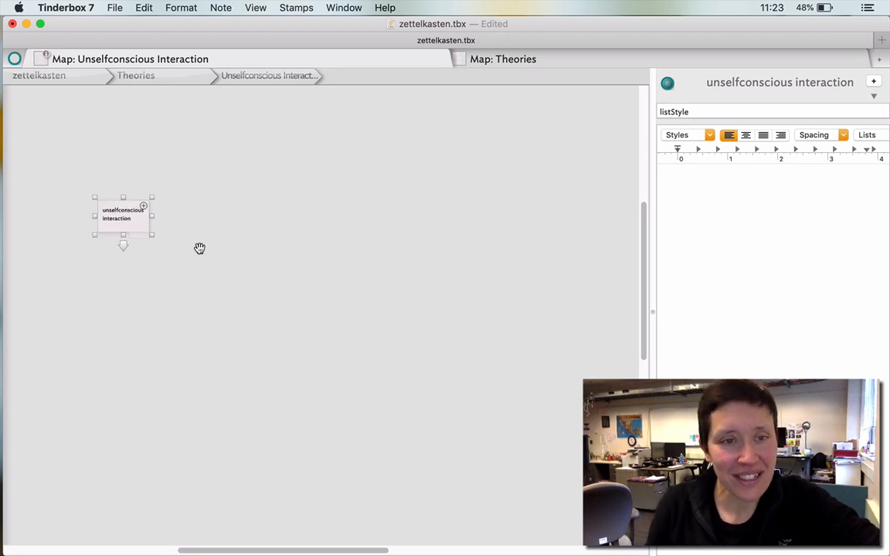
pyautogui.moveTo(123, 214); pyautogui.dragTo(102, 204)
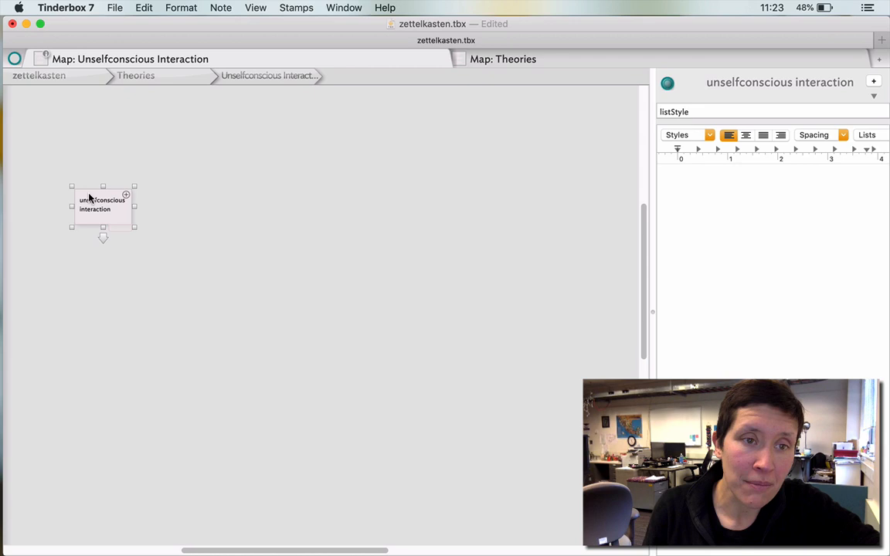
pyautogui.moveTo(103, 205); pyautogui.dragTo(85, 232)
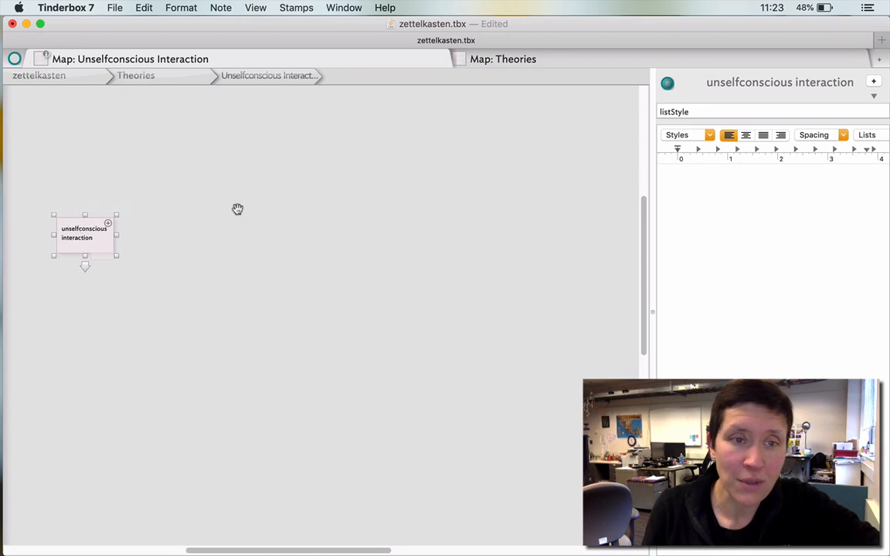
pyautogui.click(221, 225)
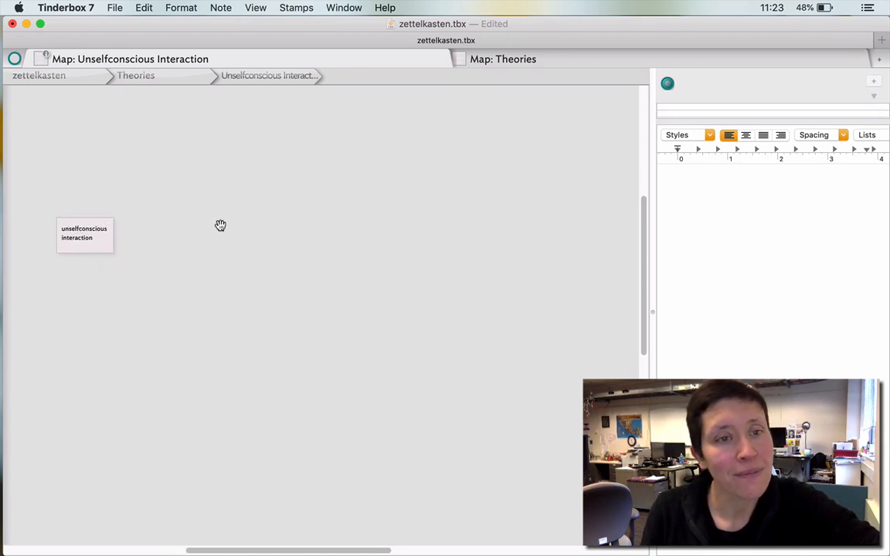
pyautogui.doubleClick(237, 236)
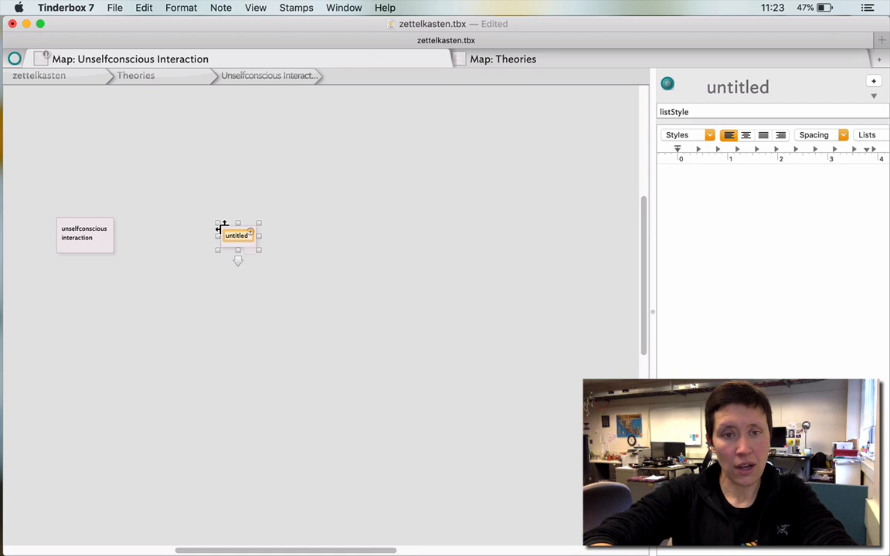
# Name the second note 'design method'
pyautogui.write('desig')
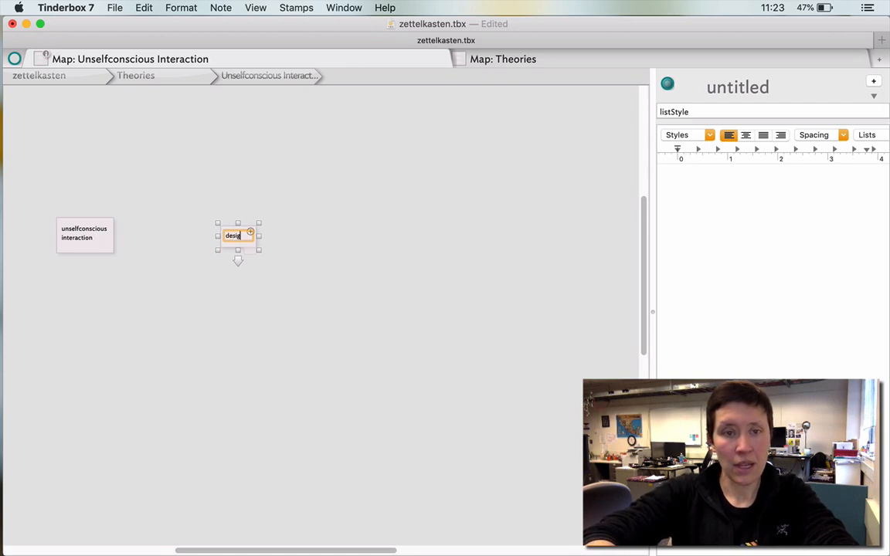
pyautogui.write('method')
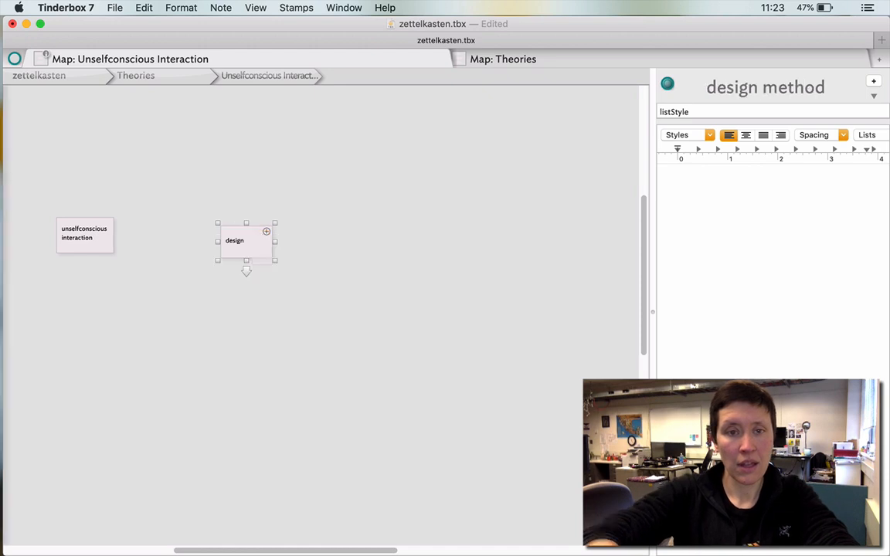
pyautogui.moveTo(280, 260)
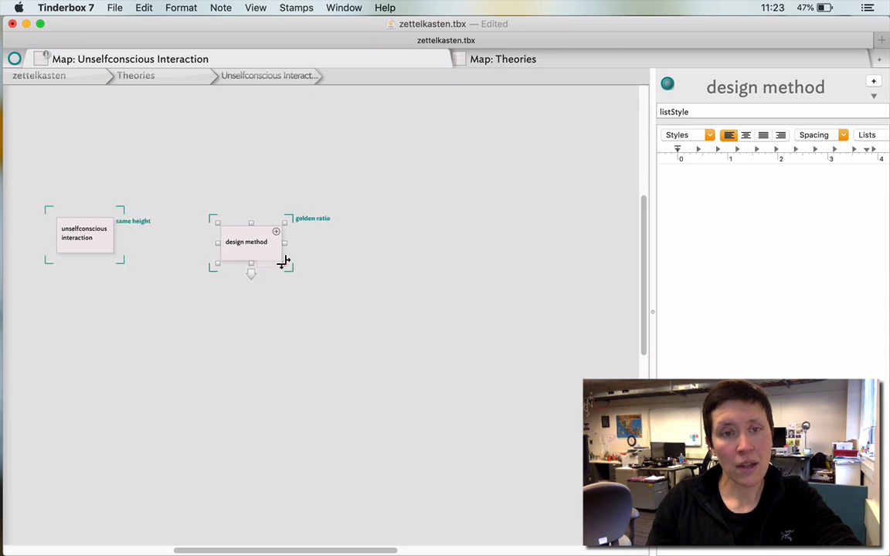
pyautogui.moveTo(281, 264)
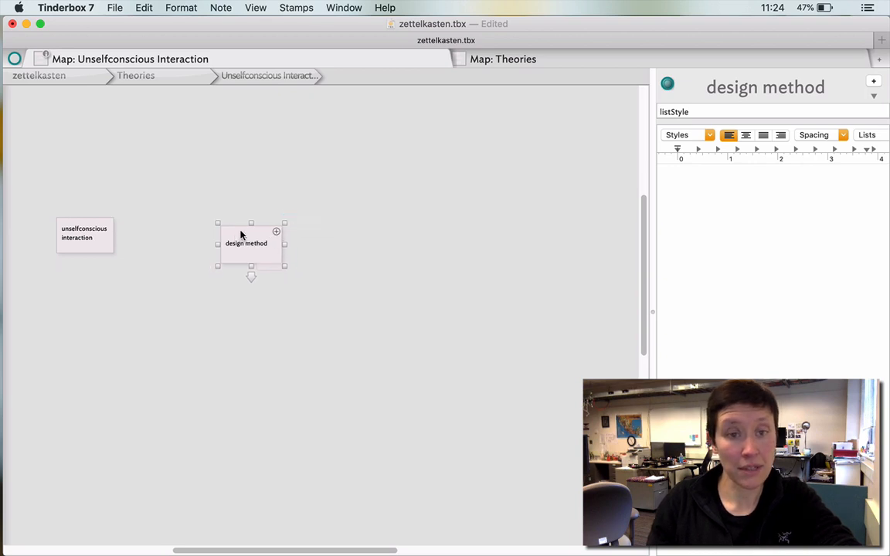
pyautogui.click(355, 249)
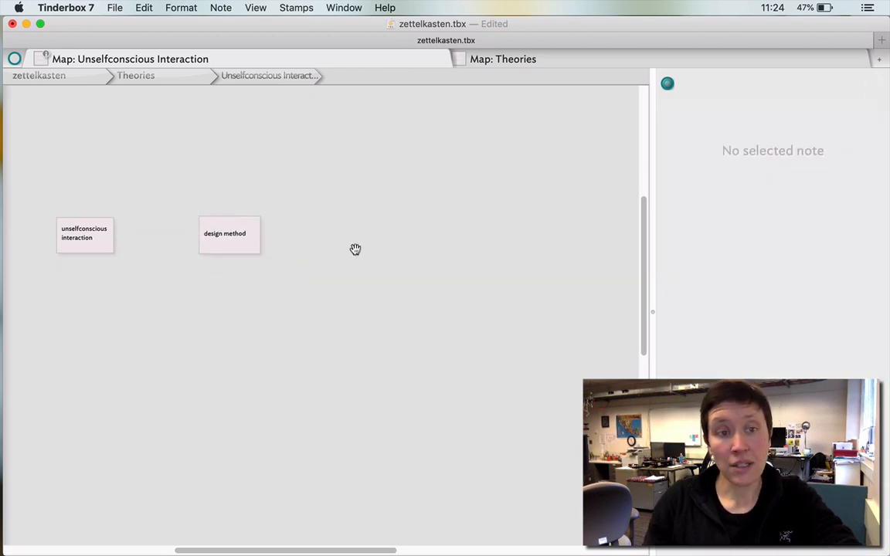
# Add a 'goodness of fit' note aligned with the row, and type 'HCI' into a name
pyautogui.doubleClick(415, 251)
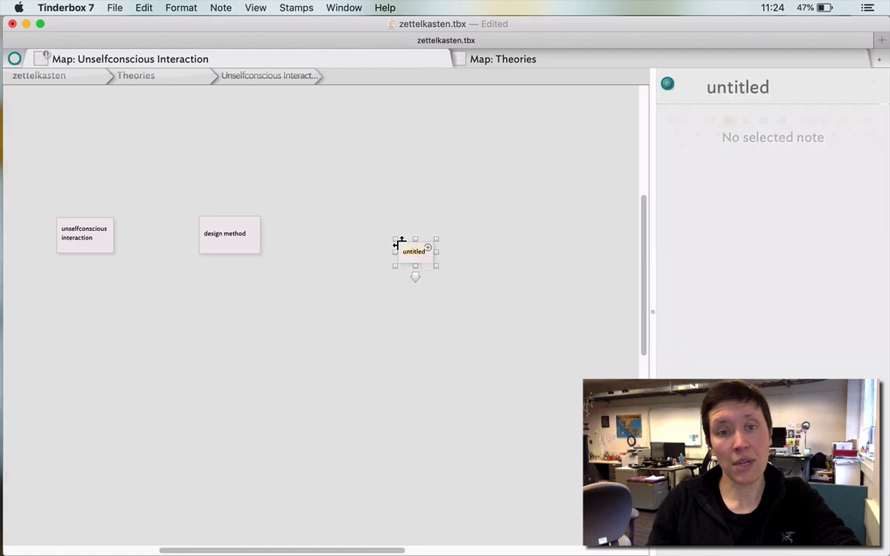
pyautogui.doubleClick(415, 251)
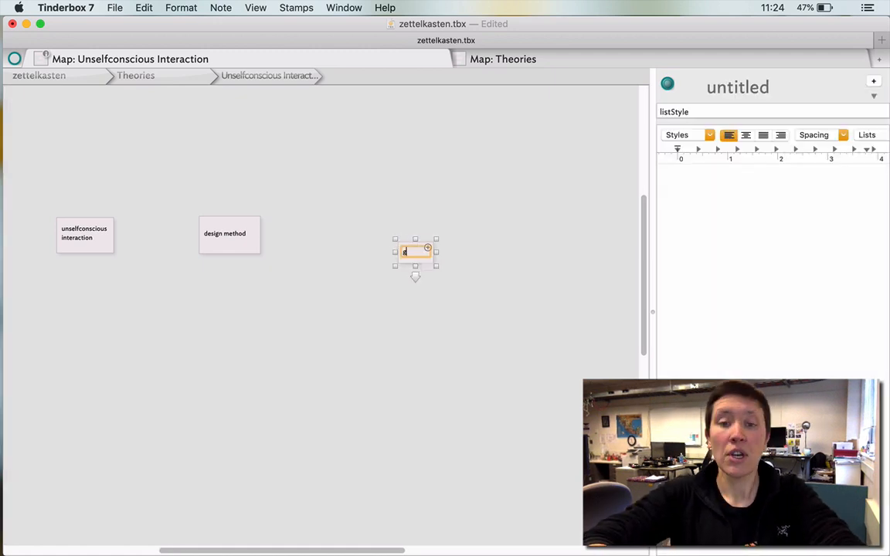
pyautogui.write('s of fit')
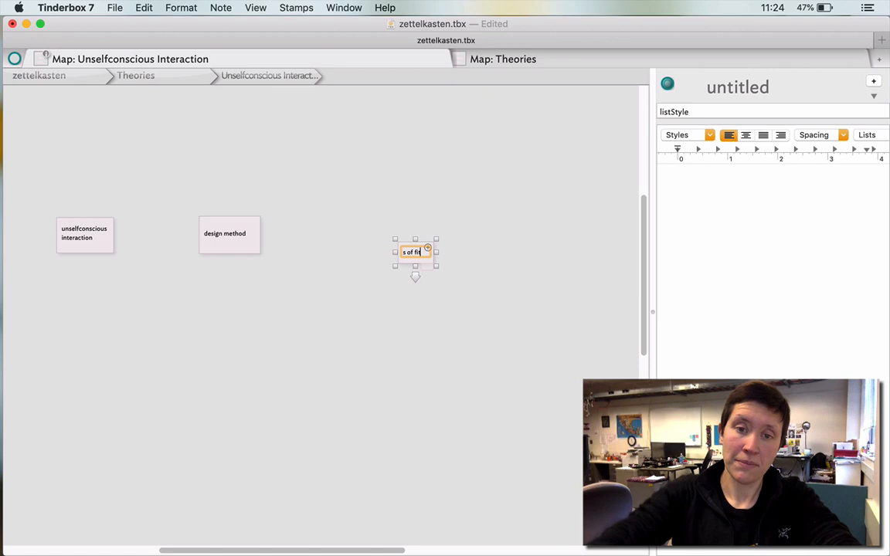
pyautogui.write('goodness of fit')
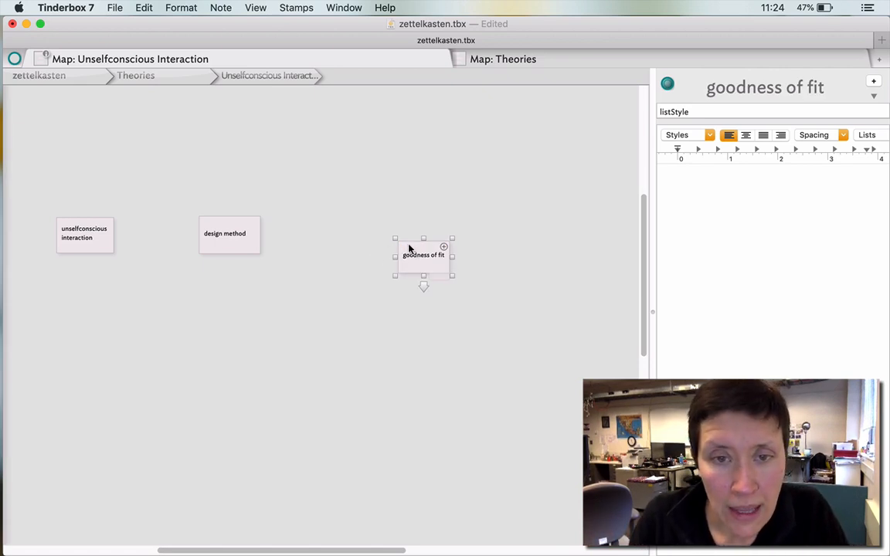
pyautogui.moveTo(424, 255); pyautogui.dragTo(394, 233)
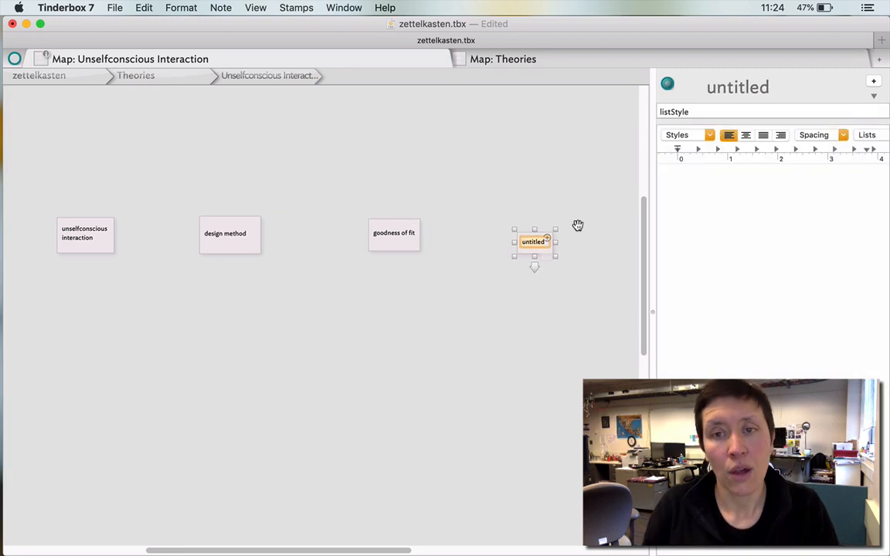
pyautogui.write('in')
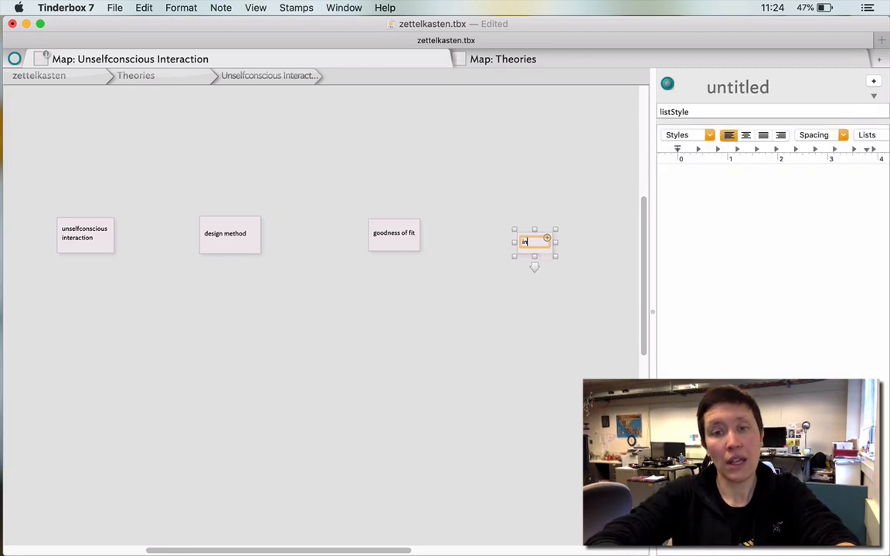
pyautogui.write('HCI')
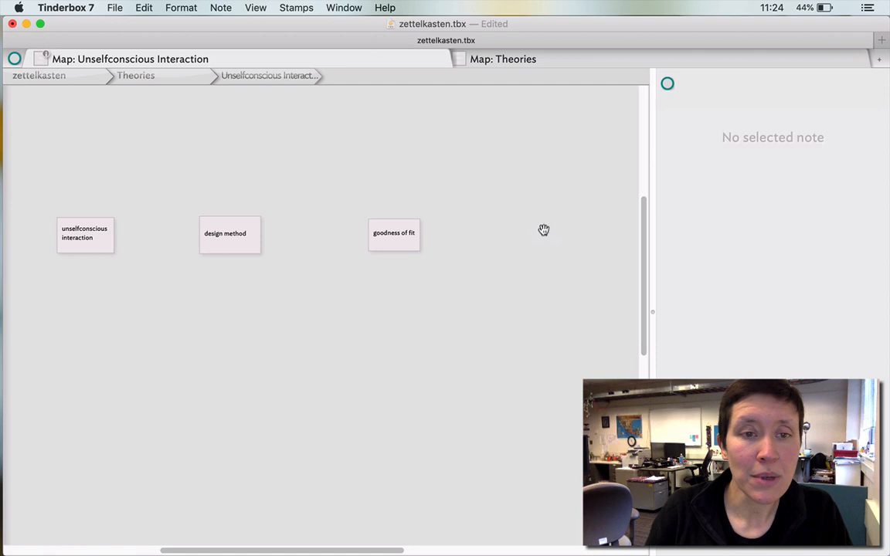
# Link unselfconscious interaction to HCI design method with an arrow labelled 'is a'
pyautogui.click(225, 233)
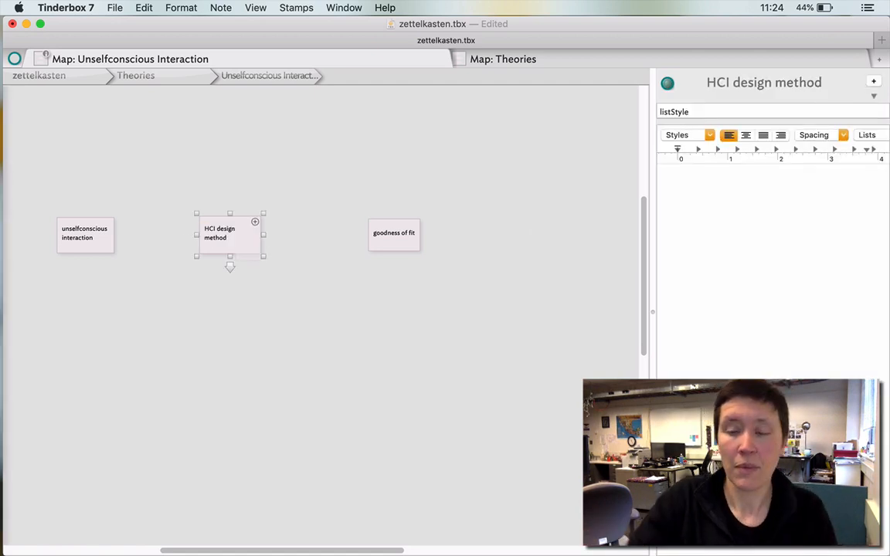
pyautogui.click(324, 348)
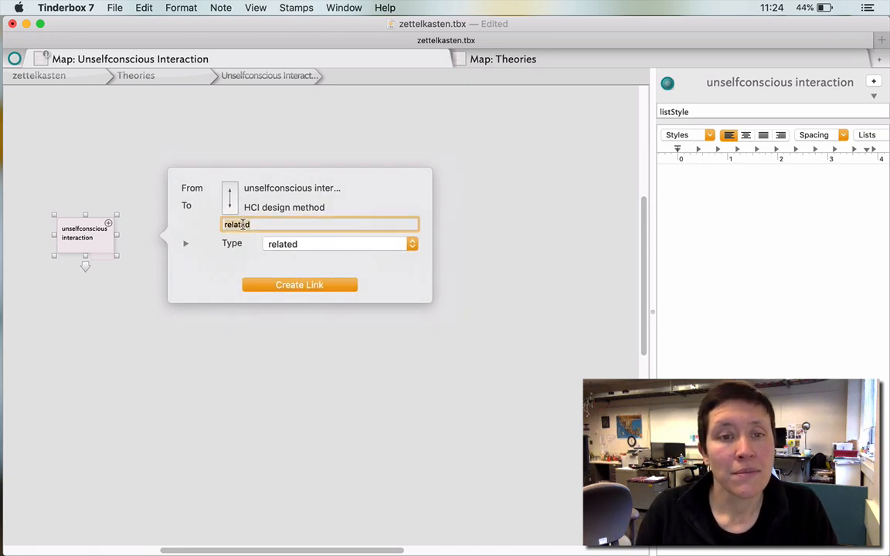
pyautogui.click(299, 285)
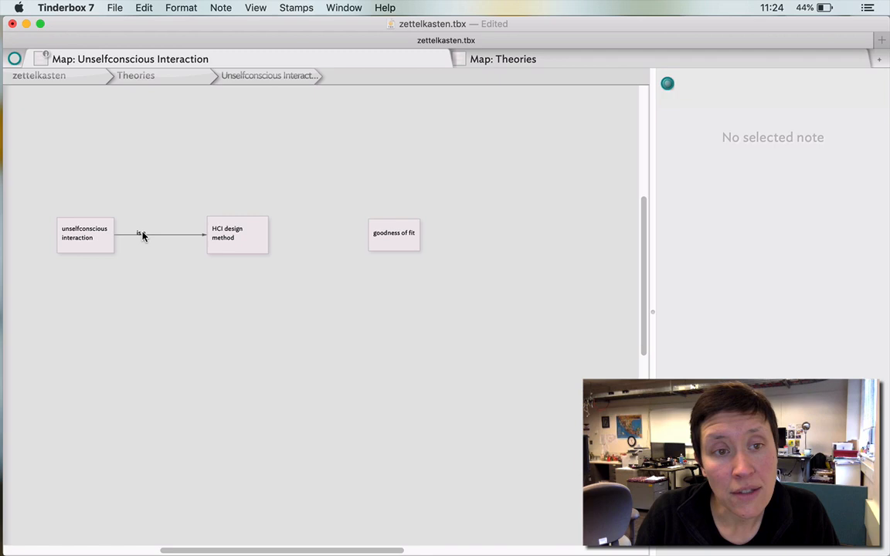
pyautogui.click(237, 235)
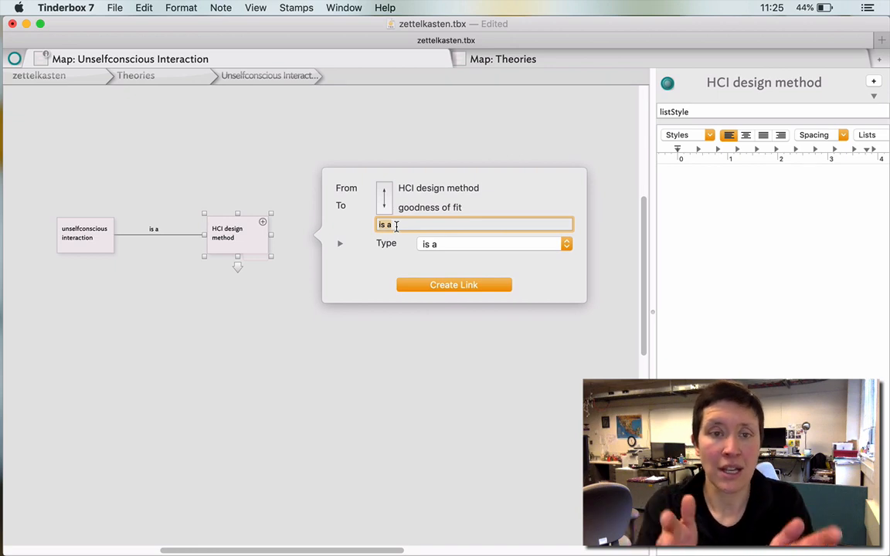
# Link HCI design method to goodness of fit with a 'that' arrow and select it
pyautogui.click(453, 284)
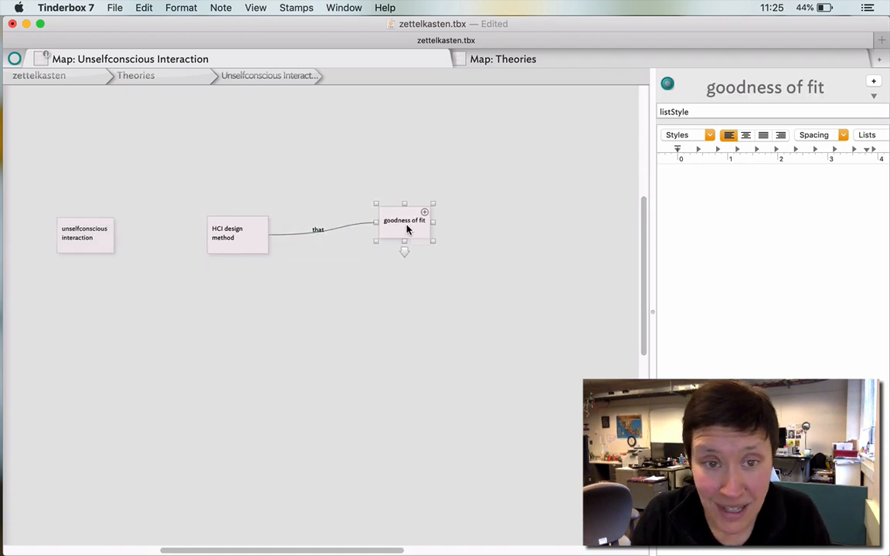
pyautogui.click(227, 232)
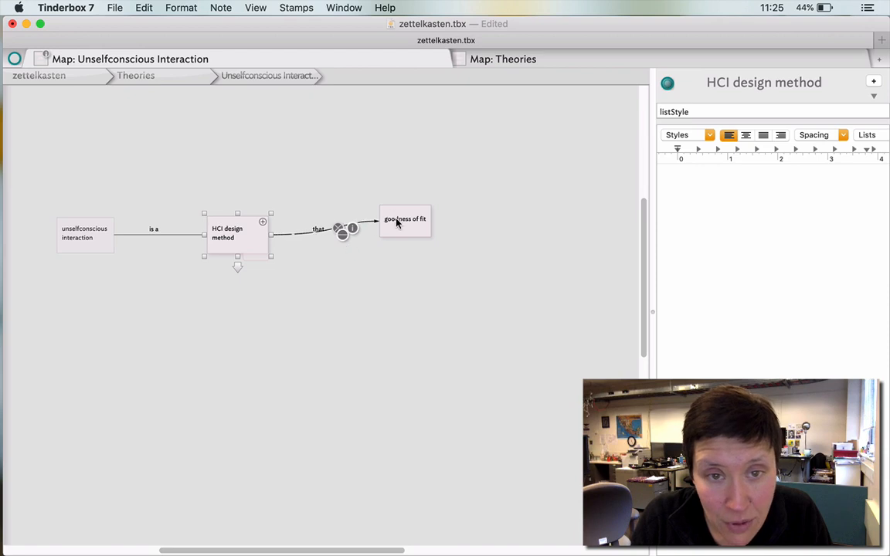
pyautogui.click(309, 348)
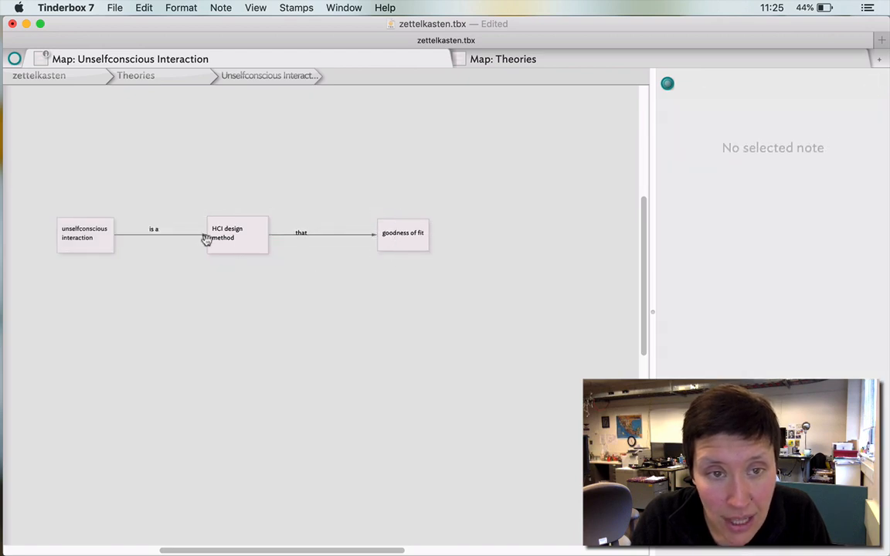
pyautogui.click(237, 233)
pyautogui.write('that ach')
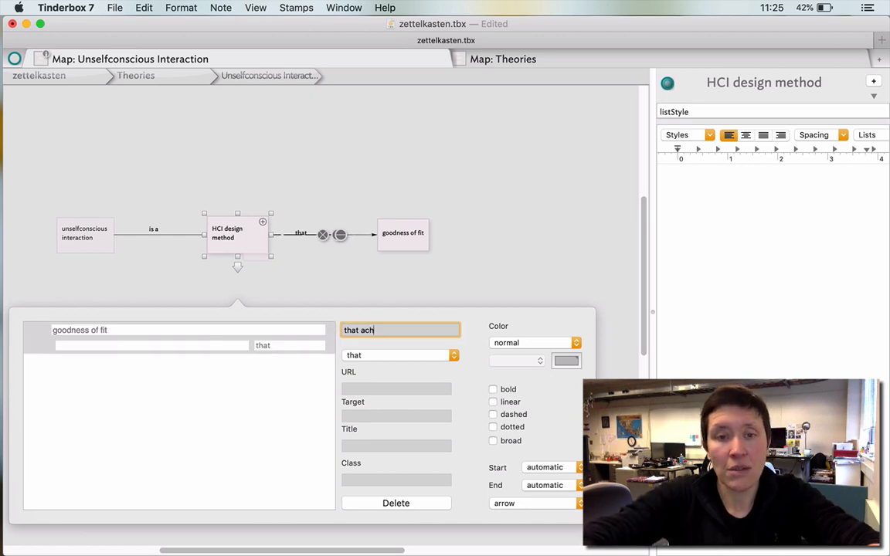
# Extend the link label to 'that achieves' and add a note above right of goodness of fit
pyautogui.write('ieves')
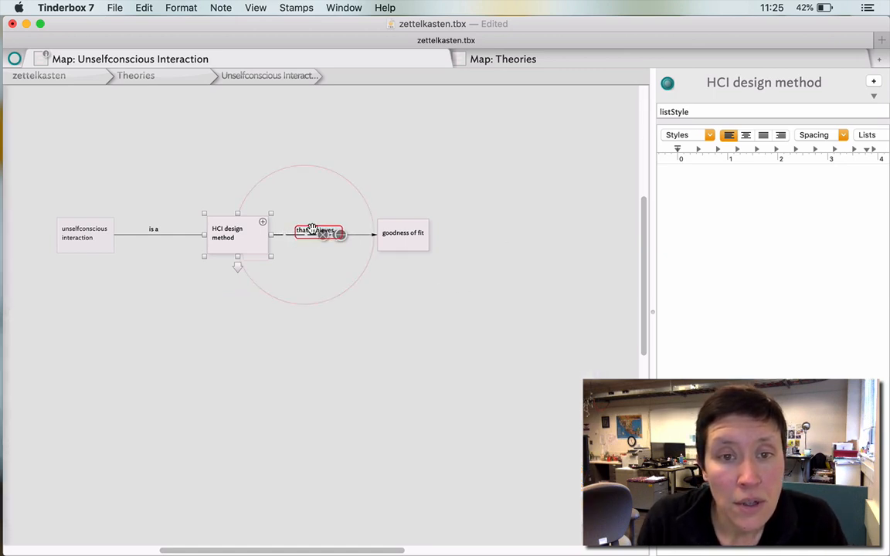
pyautogui.click(469, 332)
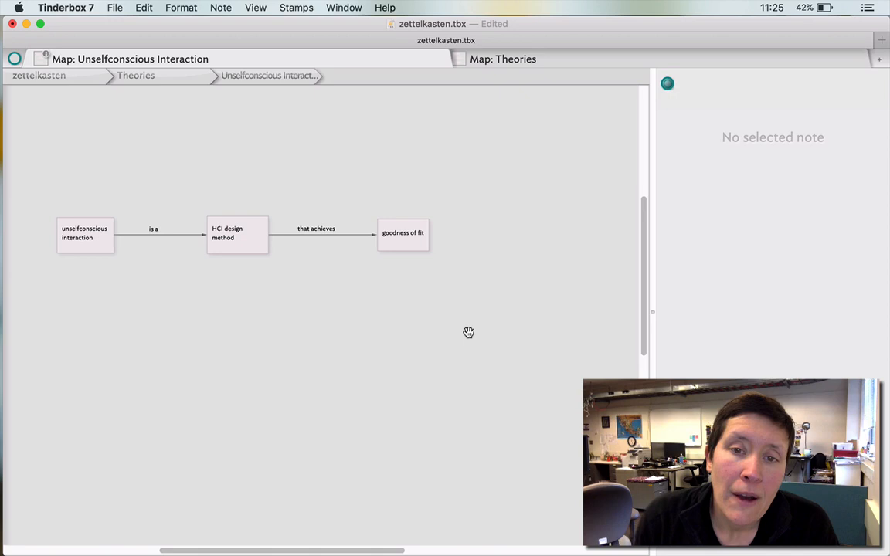
pyautogui.moveTo(426, 267)
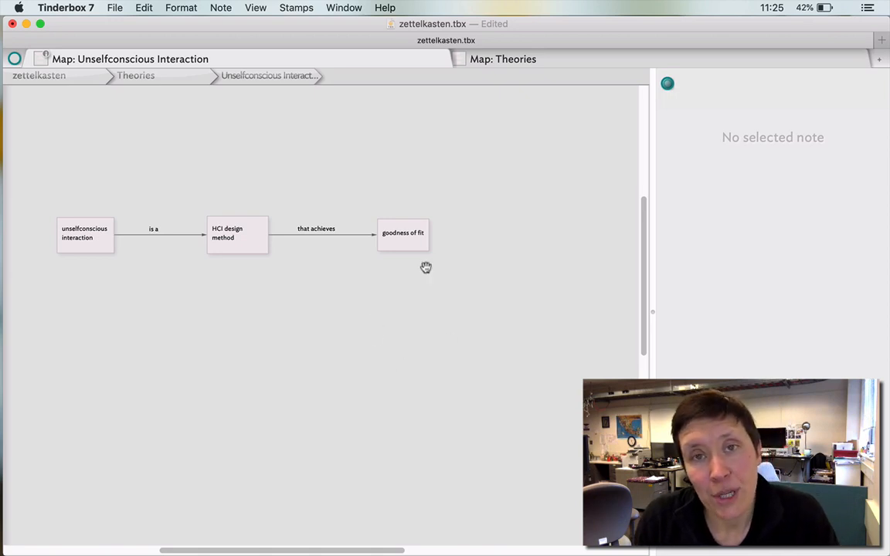
pyautogui.moveTo(409, 345)
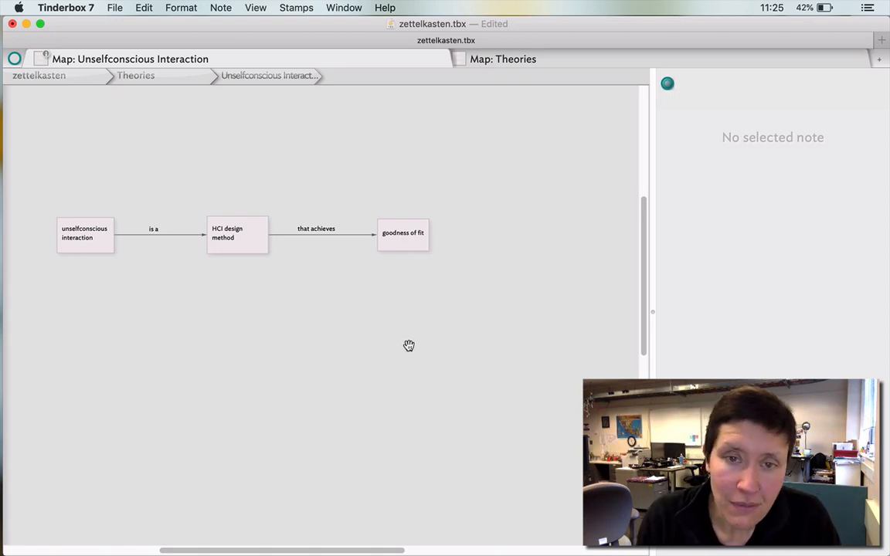
pyautogui.moveTo(421, 371)
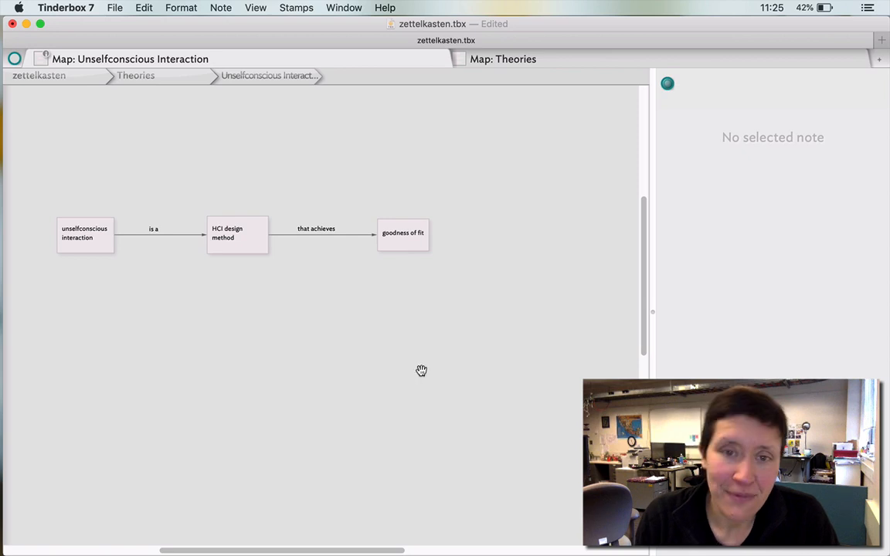
pyautogui.doubleClick(518, 166)
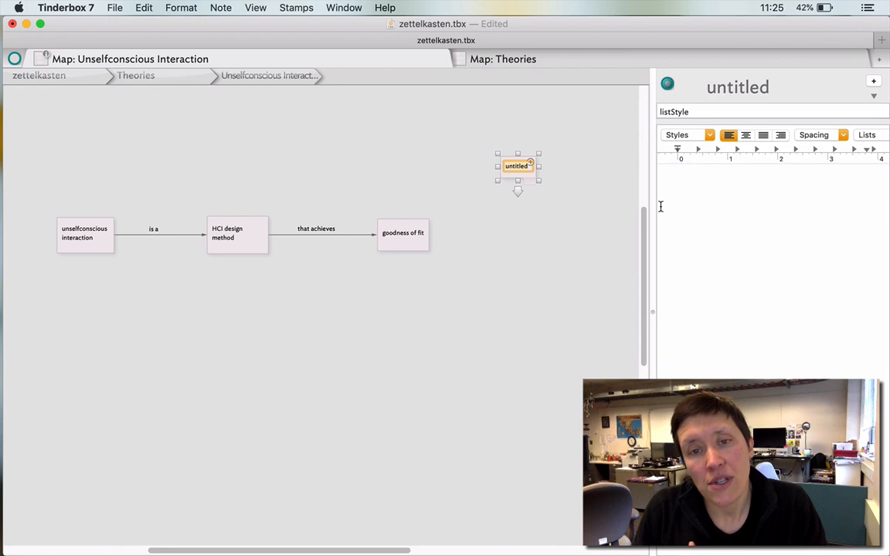
# Name the note 'defining GOF' and link goodness of fit to it with a curved 'which is' arrow
pyautogui.write('def')
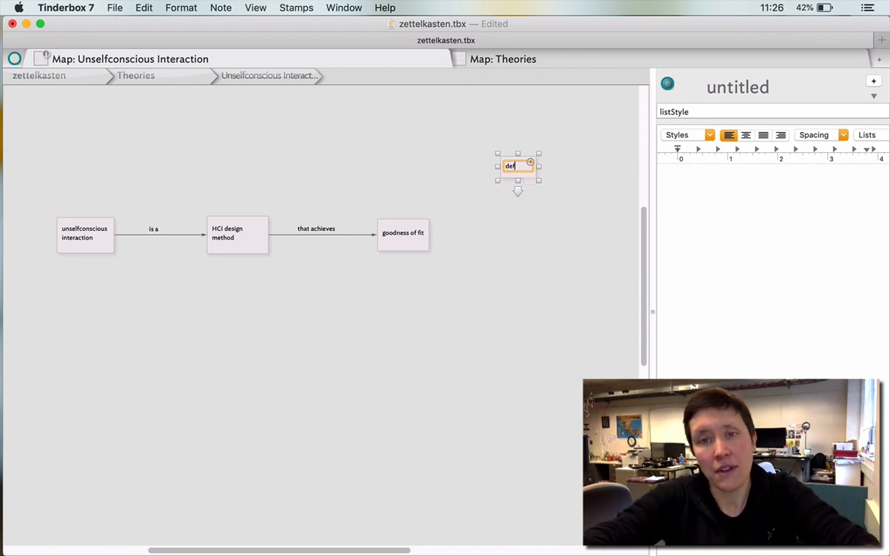
pyautogui.write('GOF')
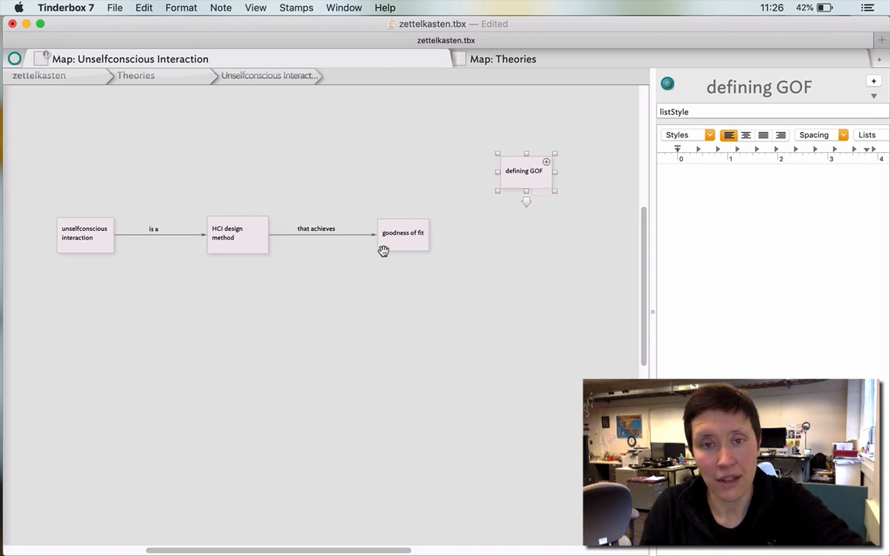
pyautogui.click(403, 233)
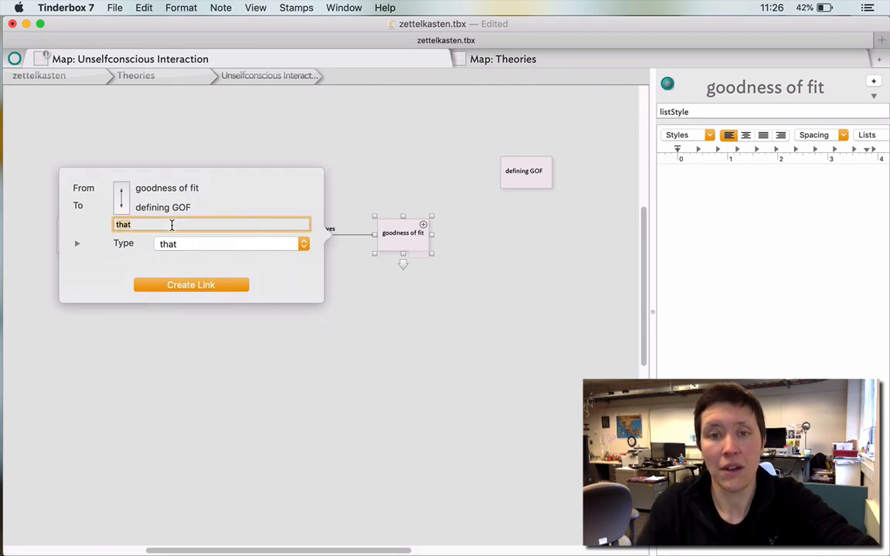
pyautogui.write('which is')
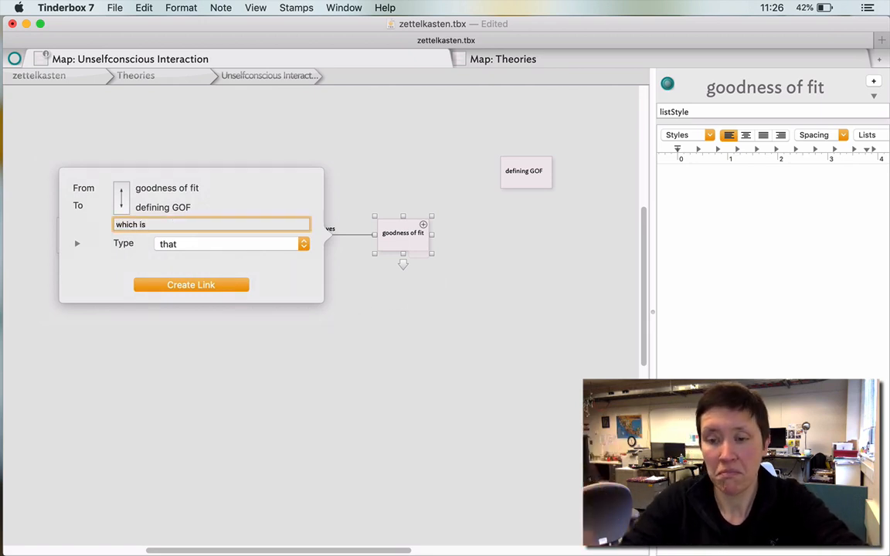
pyautogui.click(191, 284)
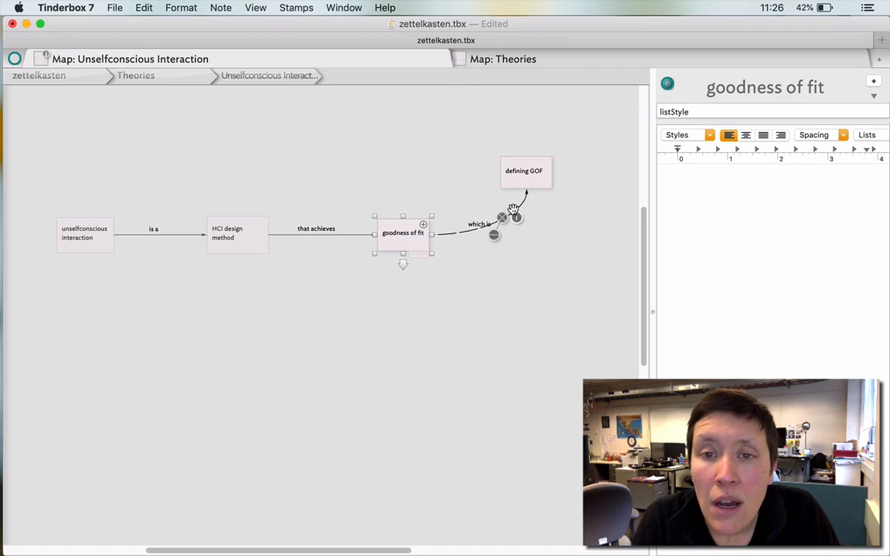
pyautogui.moveTo(507, 185)
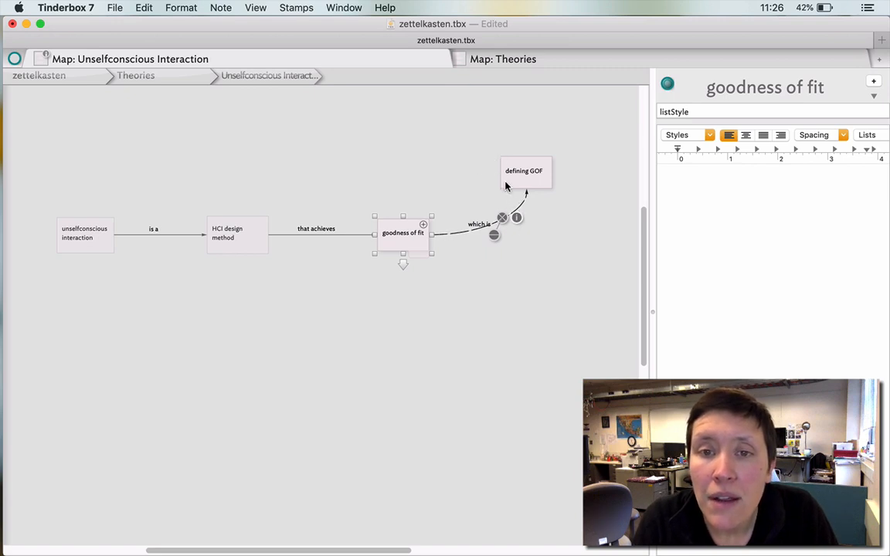
pyautogui.moveTo(510, 202)
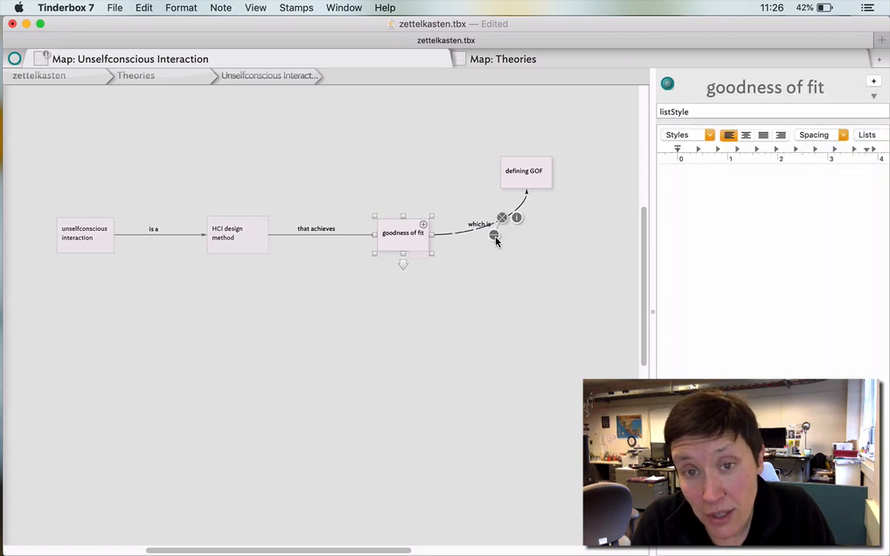
pyautogui.moveTo(494, 236); pyautogui.dragTo(456, 317)
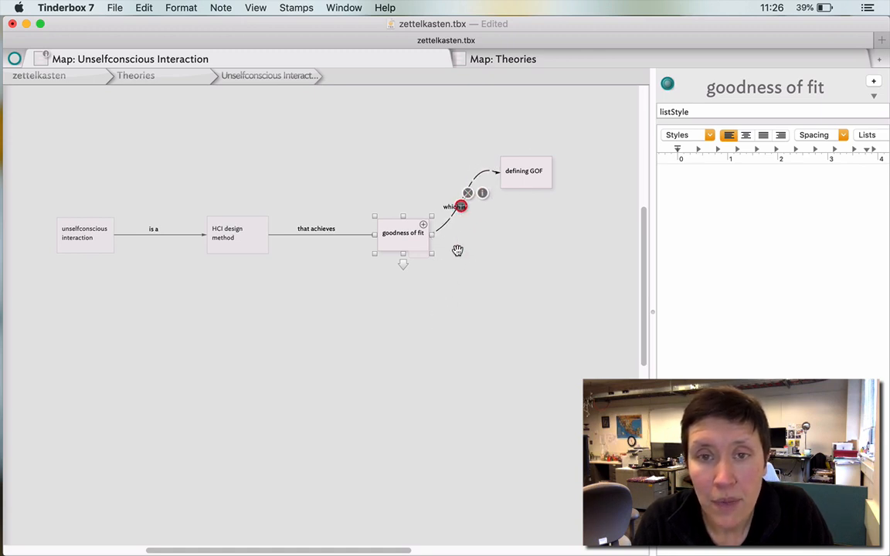
pyautogui.click(448, 195)
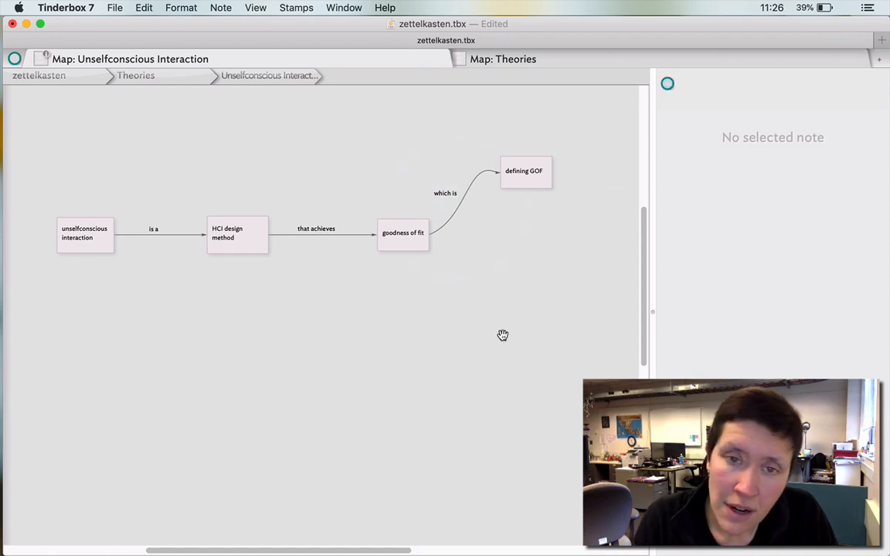
# Add notes 'openendedness' and 'lived-with' and nudge them into place below goodness of fit
pyautogui.doubleClick(519, 345)
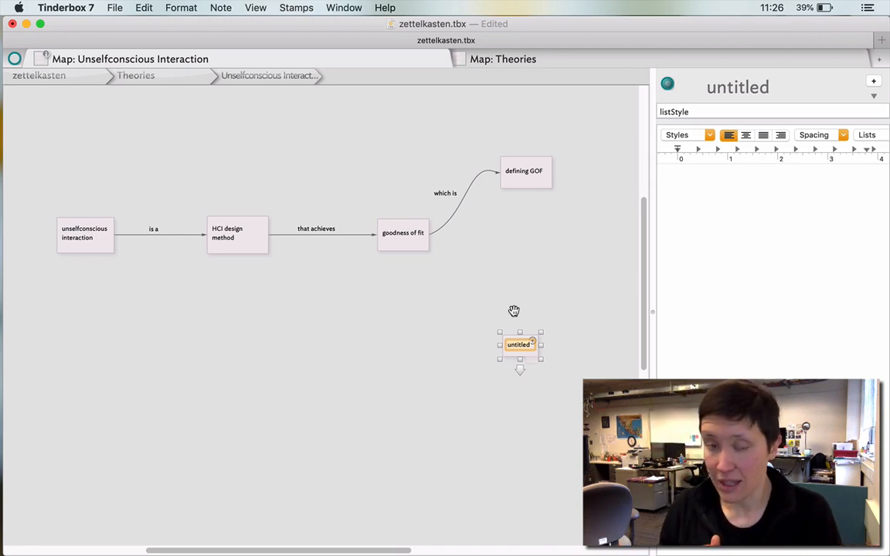
pyautogui.write('open')
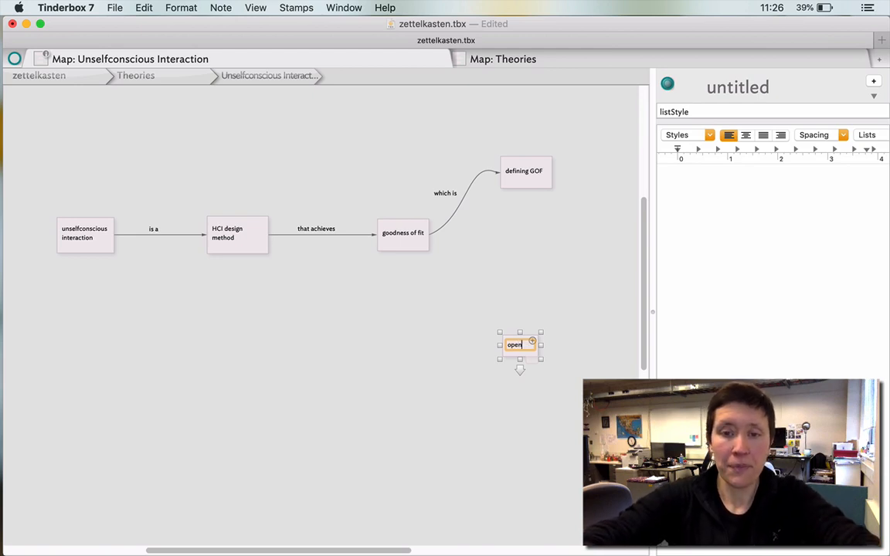
pyautogui.write('-')
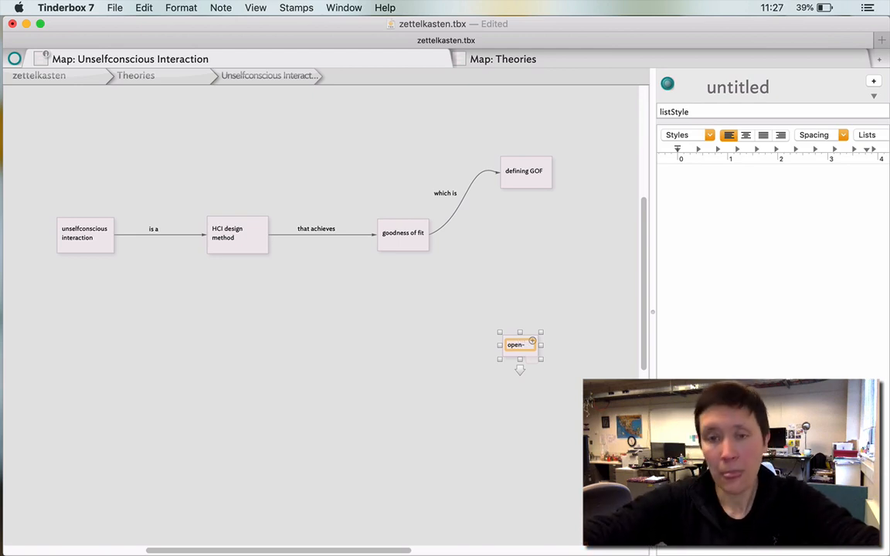
pyautogui.write('e')
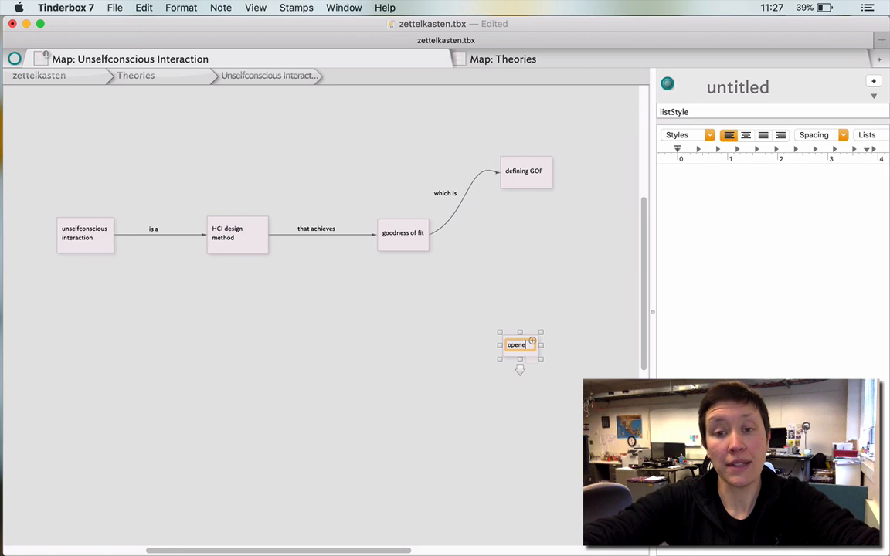
pyautogui.write('dedness')
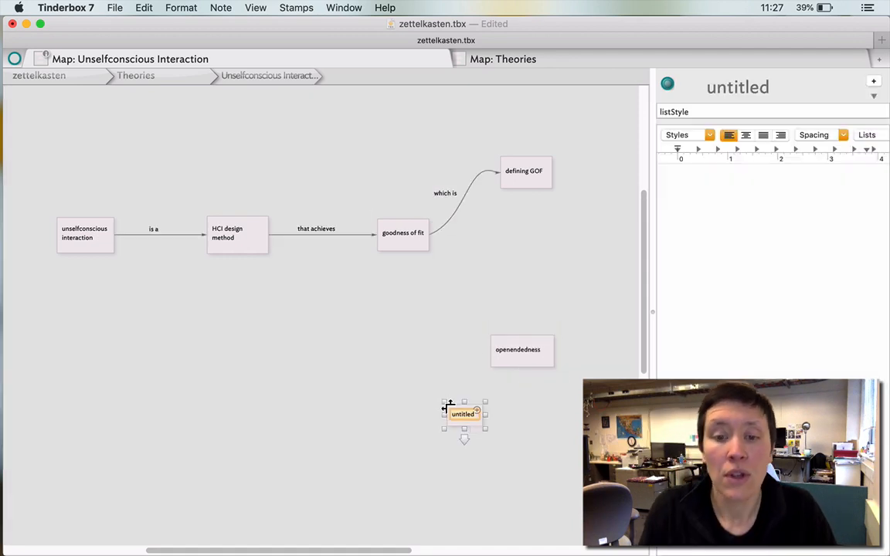
pyautogui.write('lived-e')
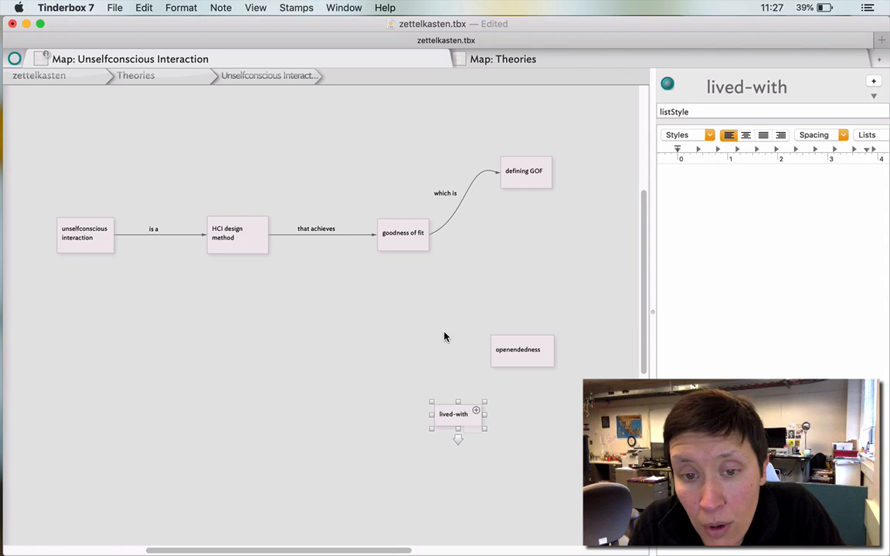
pyautogui.moveTo(453, 413); pyautogui.dragTo(404, 405)
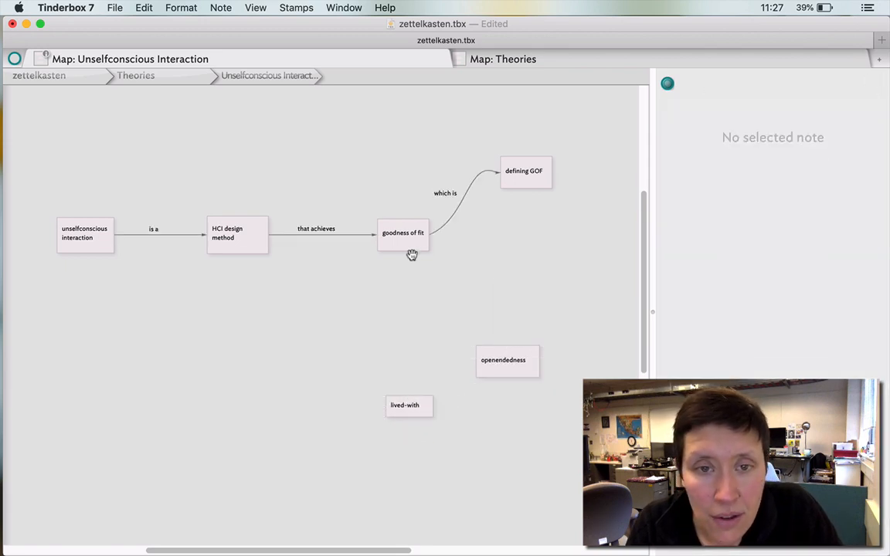
# Add a 'design' note, retitled 'desiging', and delete the defining GOF note
pyautogui.click(402, 232)
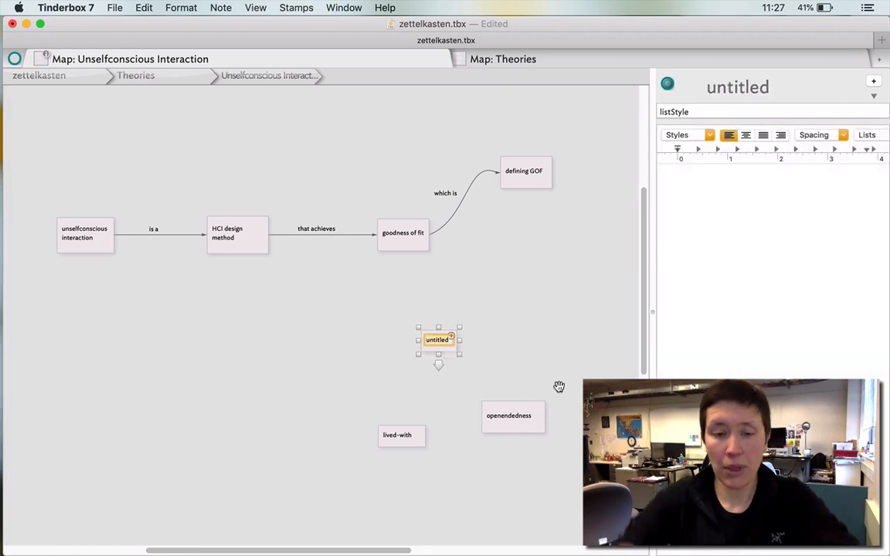
pyautogui.write('design')
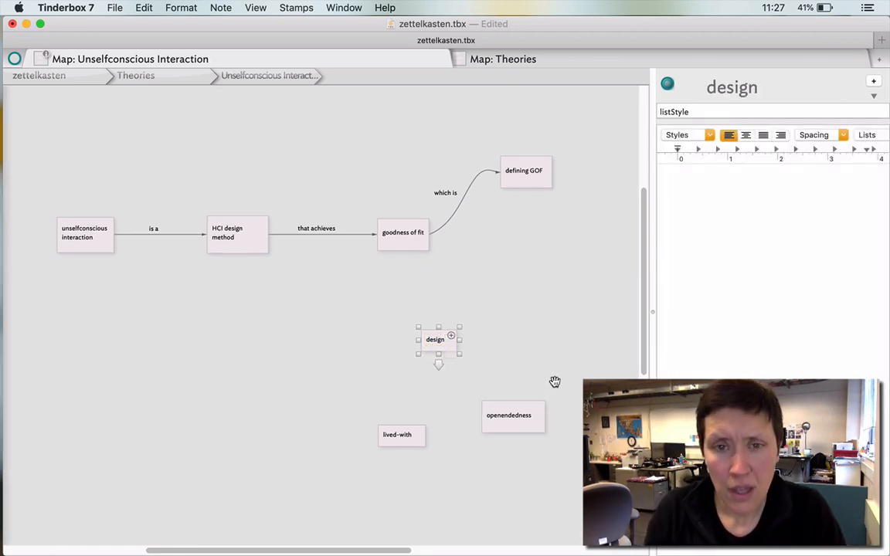
pyautogui.scroll(3)
pyautogui.write('ing')
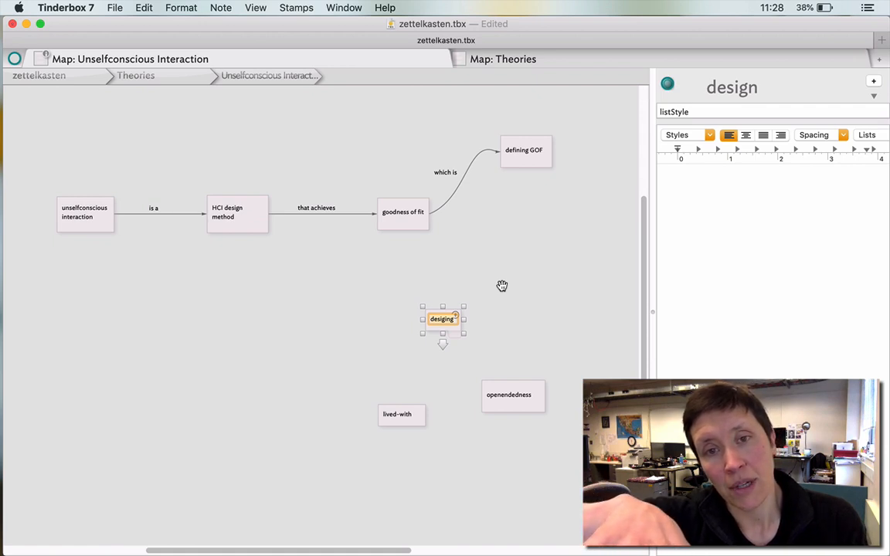
pyautogui.moveTo(511, 284)
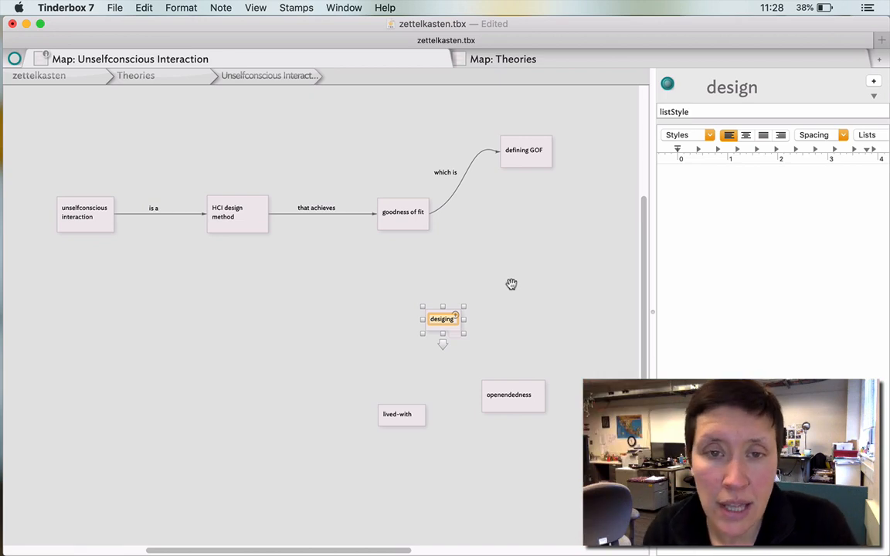
pyautogui.moveTo(529, 171)
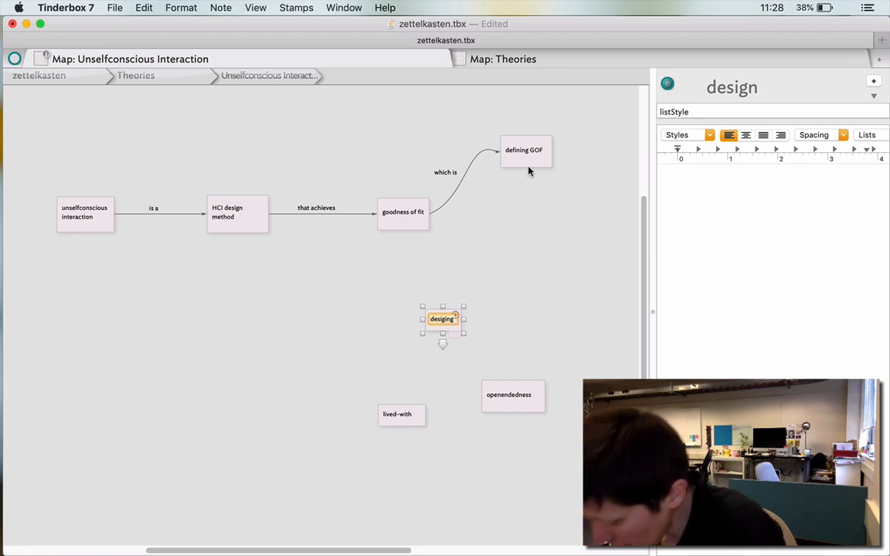
pyautogui.moveTo(549, 265)
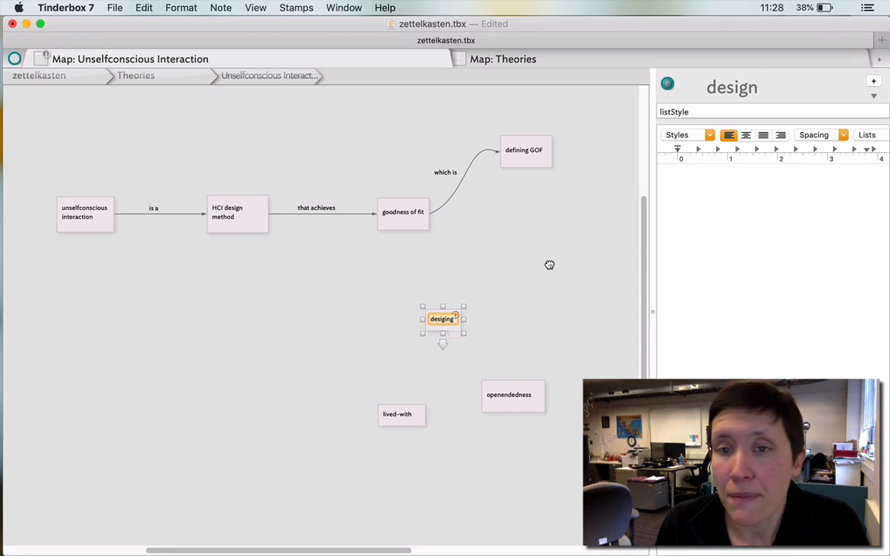
pyautogui.click(517, 150)
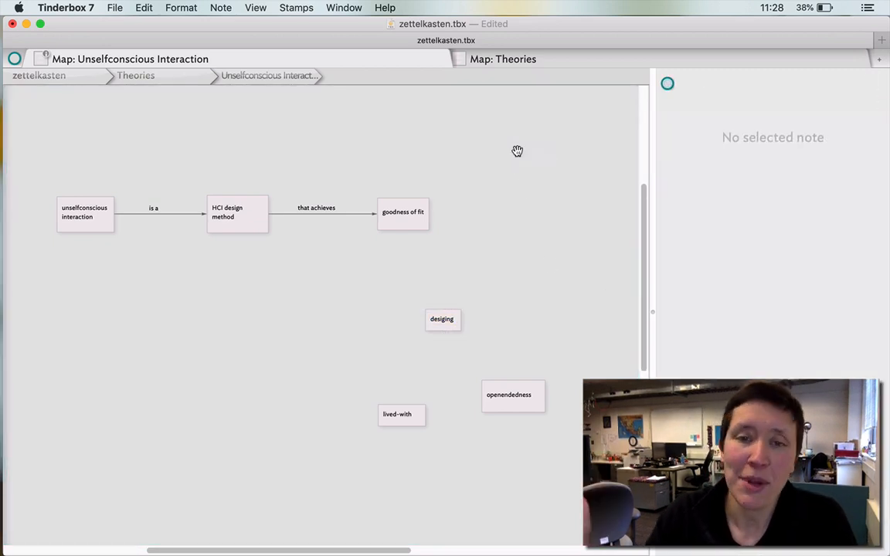
# Select goodness of fit, then select and delete the misspelt 'desiging' note
pyautogui.click(402, 212)
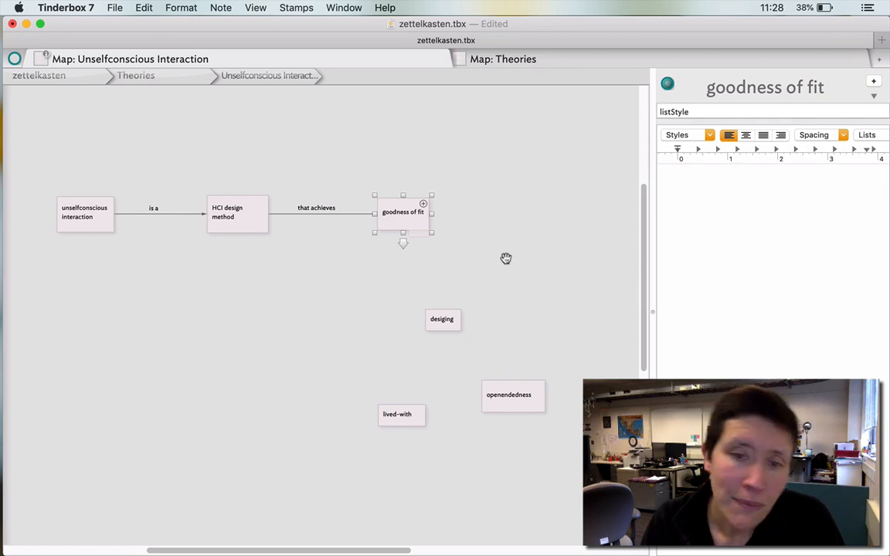
pyautogui.click(442, 319)
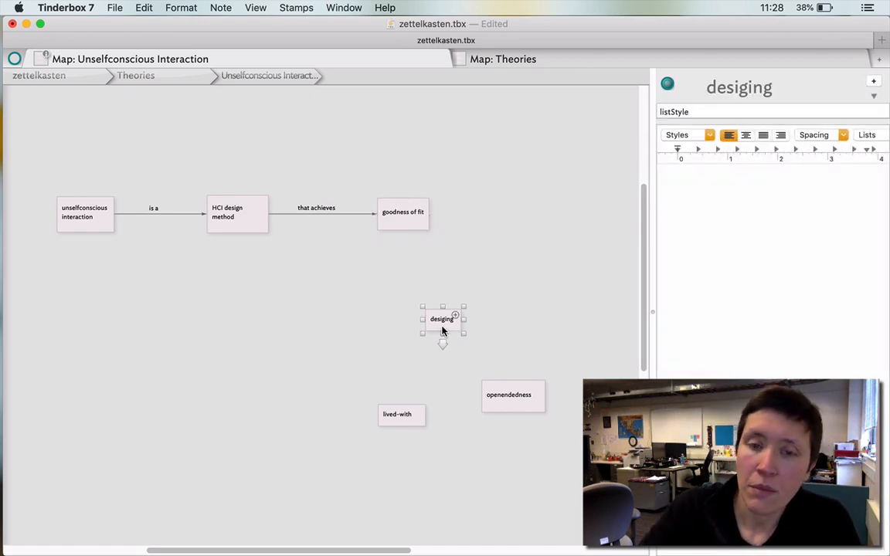
pyautogui.click(481, 304)
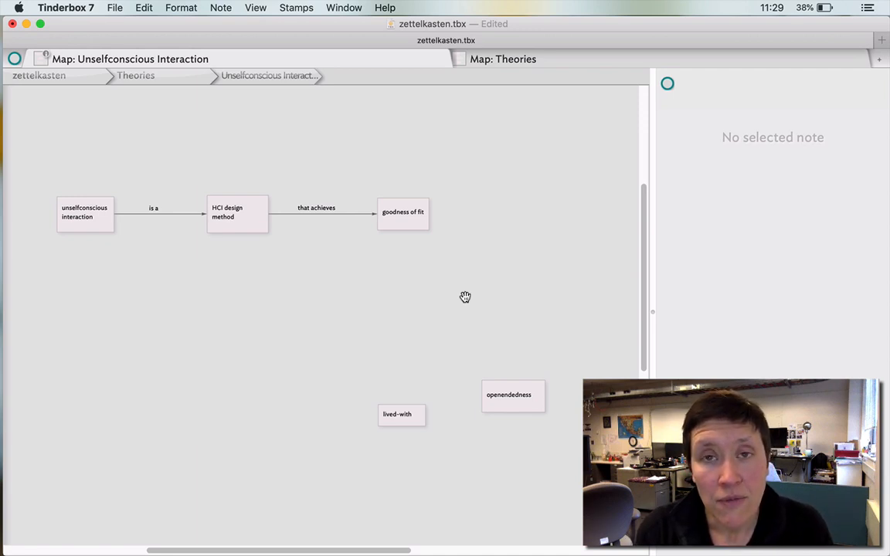
pyautogui.moveTo(489, 287)
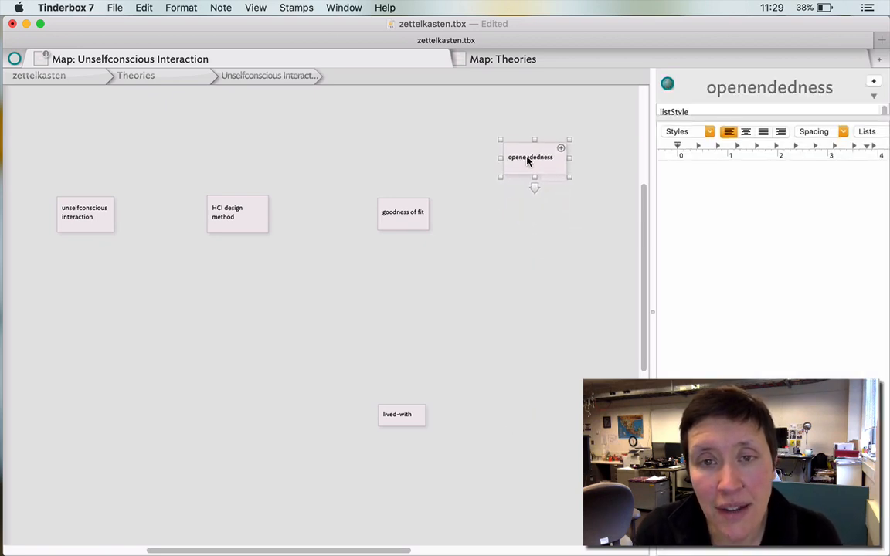
# Move openendedness up beside goodness of fit and deselect the notes
pyautogui.moveTo(401, 414); pyautogui.dragTo(533, 271)
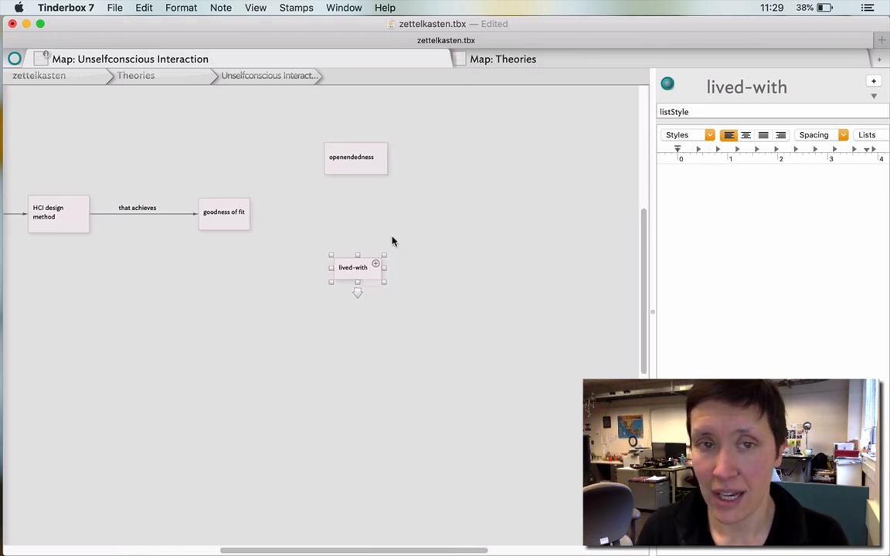
pyautogui.click(399, 393)
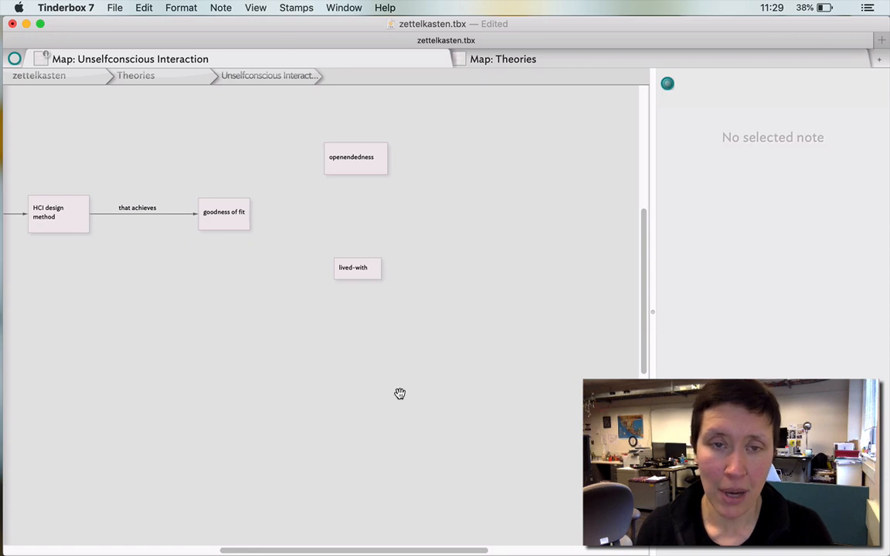
pyautogui.moveTo(281, 235)
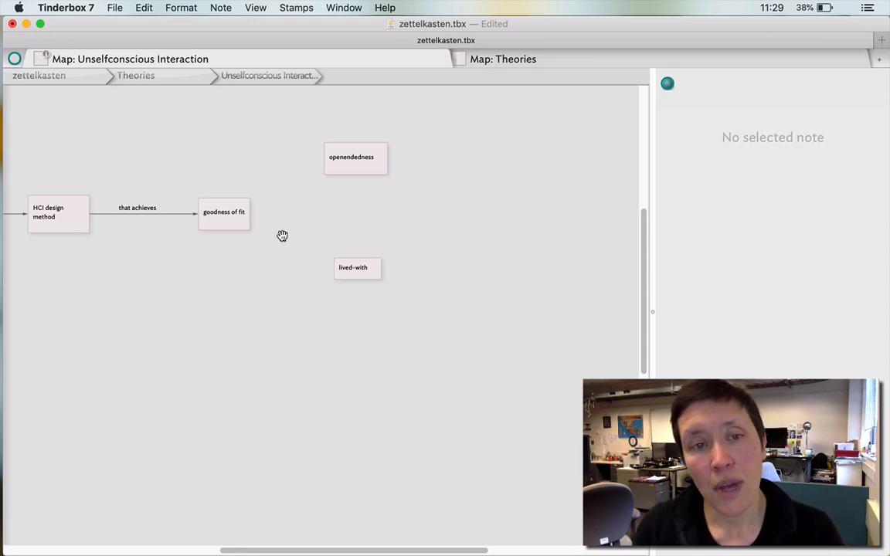
pyautogui.moveTo(489, 256)
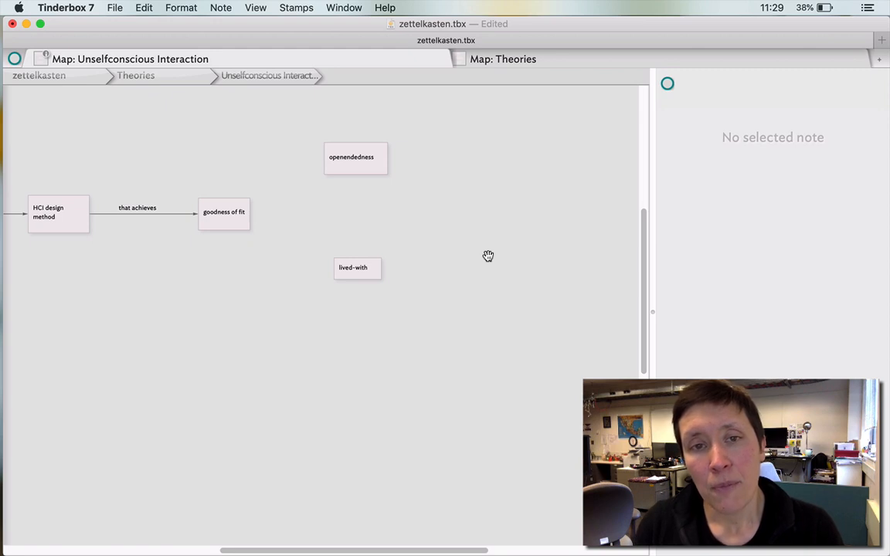
pyautogui.moveTo(460, 216)
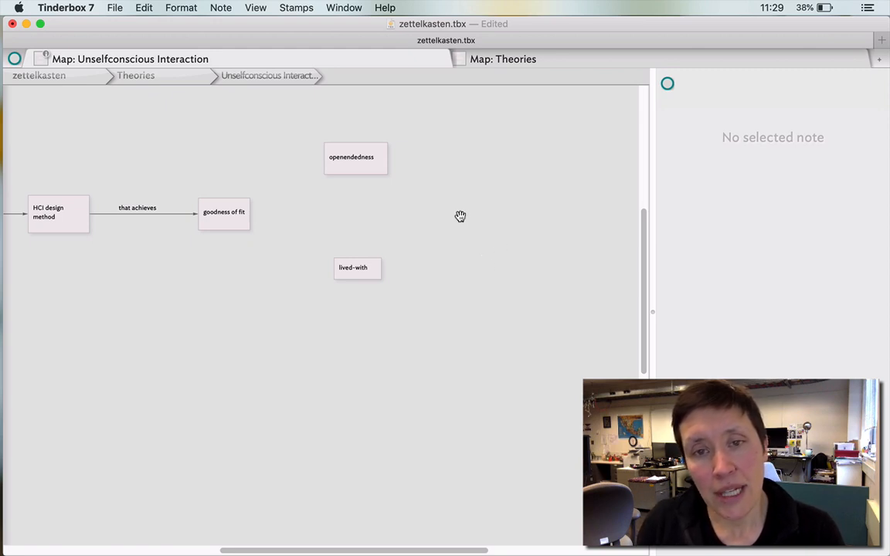
pyautogui.moveTo(475, 213)
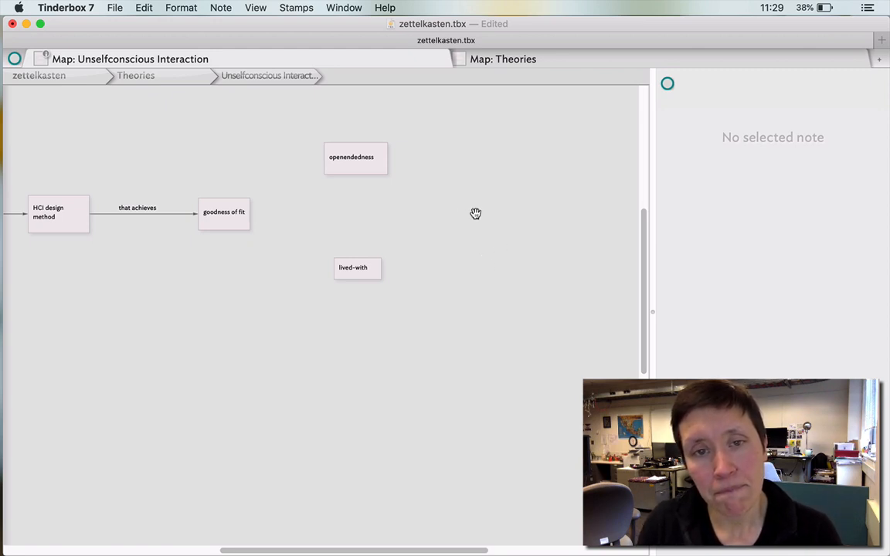